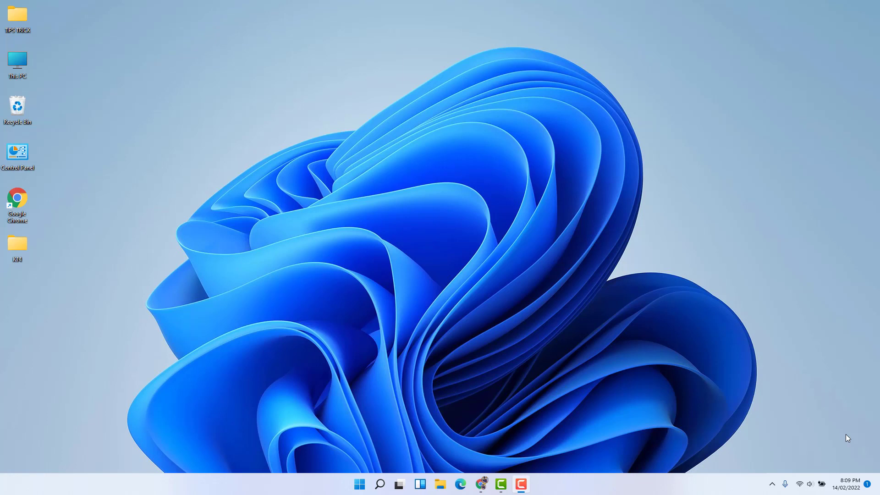
{"action": "mouse_move", "coordinate": [856, 227]}
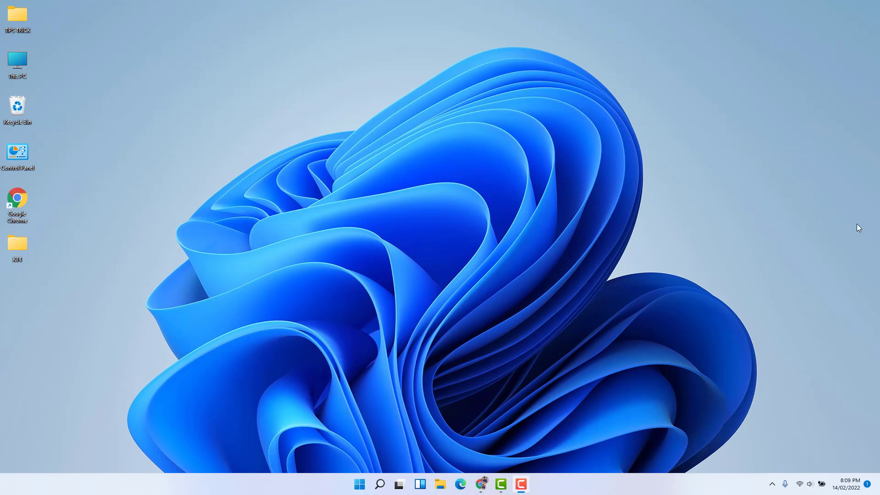
{"action": "mouse_move", "coordinate": [777, 254]}
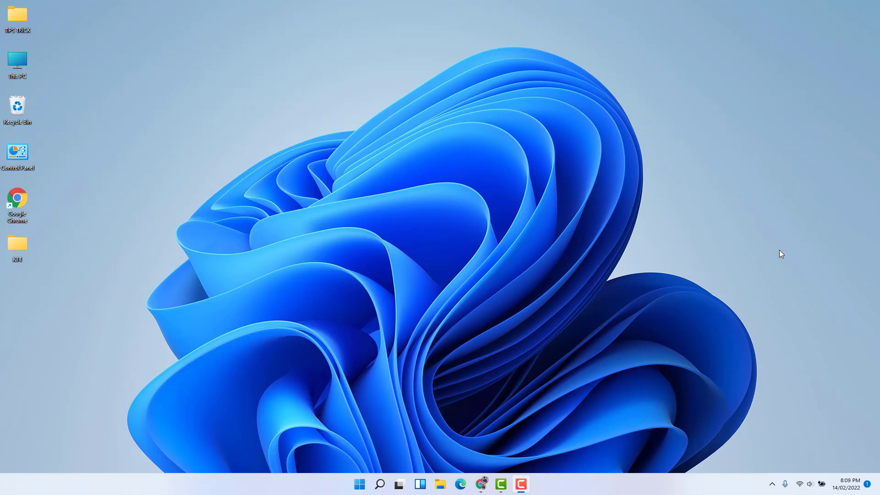
{"action": "mouse_move", "coordinate": [482, 258]}
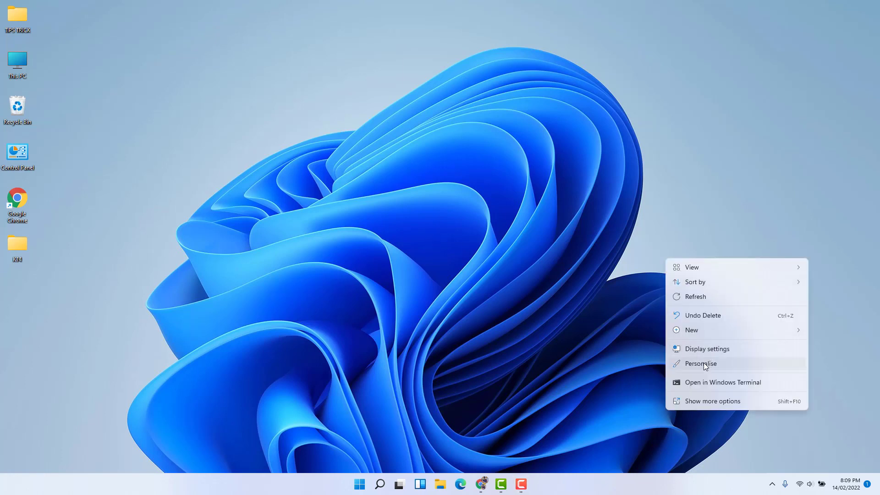
Apply the third theme, the silvery-grey bloom, from the Personalisation page.
{"action": "left_click", "coordinate": [700, 363]}
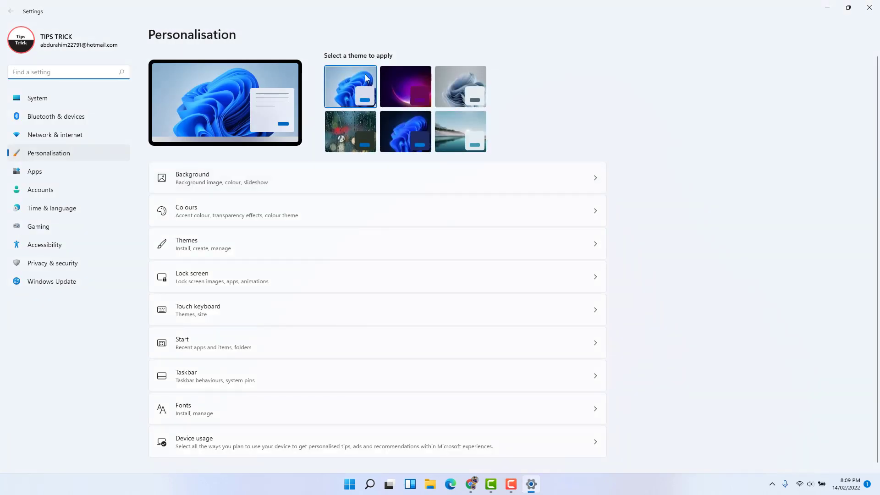
{"action": "mouse_move", "coordinate": [381, 83]}
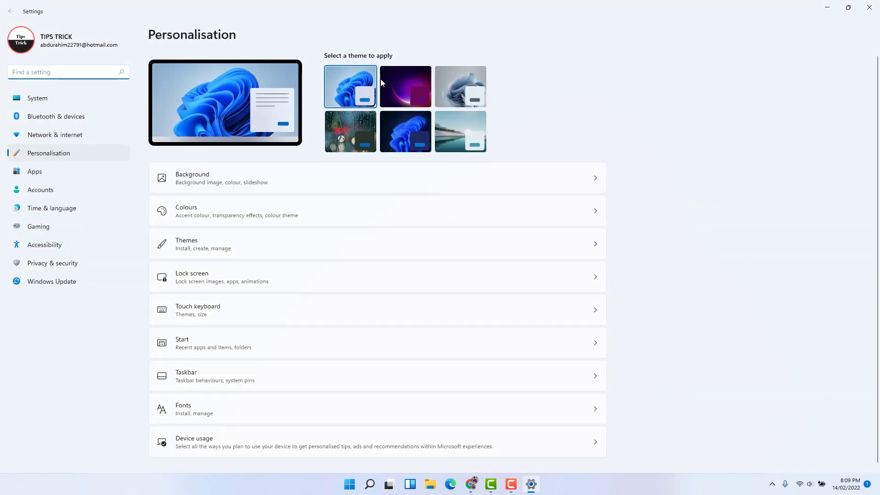
{"action": "mouse_move", "coordinate": [442, 83]}
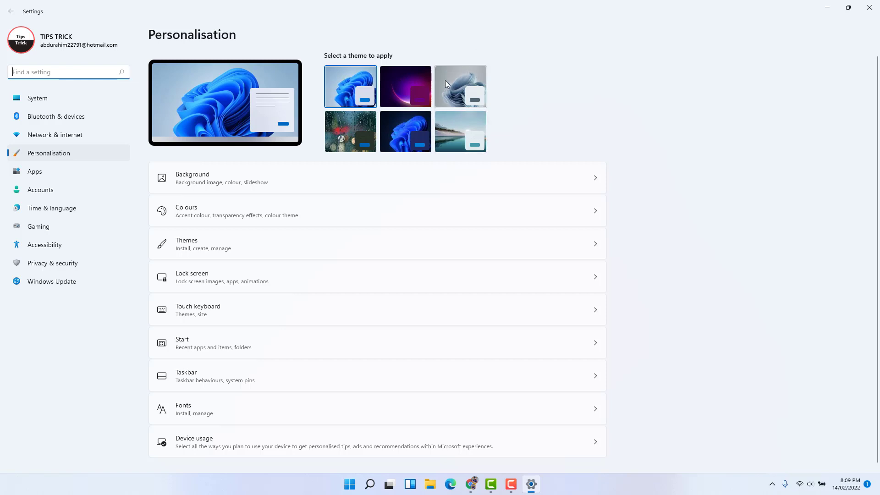
{"action": "left_click", "coordinate": [460, 86]}
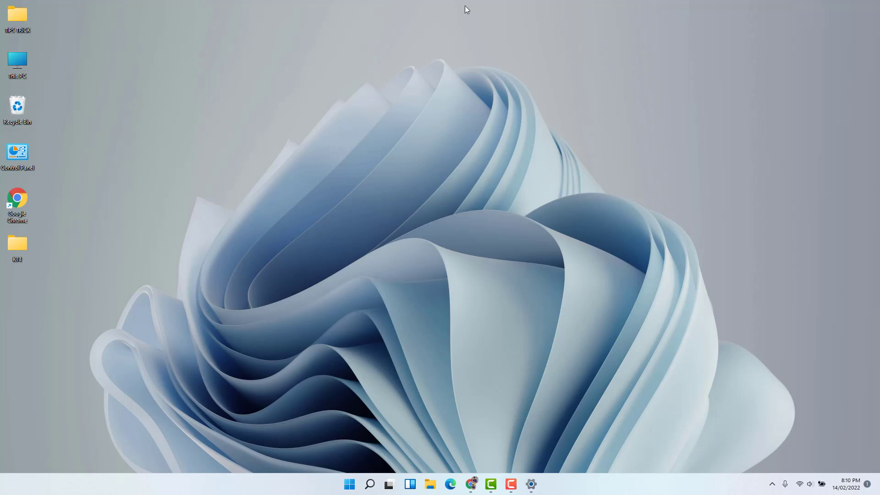
{"action": "mouse_move", "coordinate": [207, 270]}
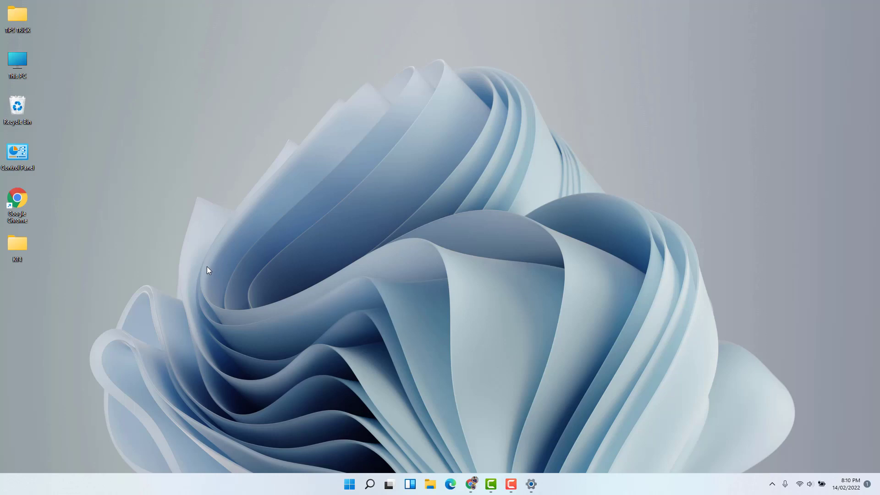
{"action": "mouse_move", "coordinate": [196, 273]}
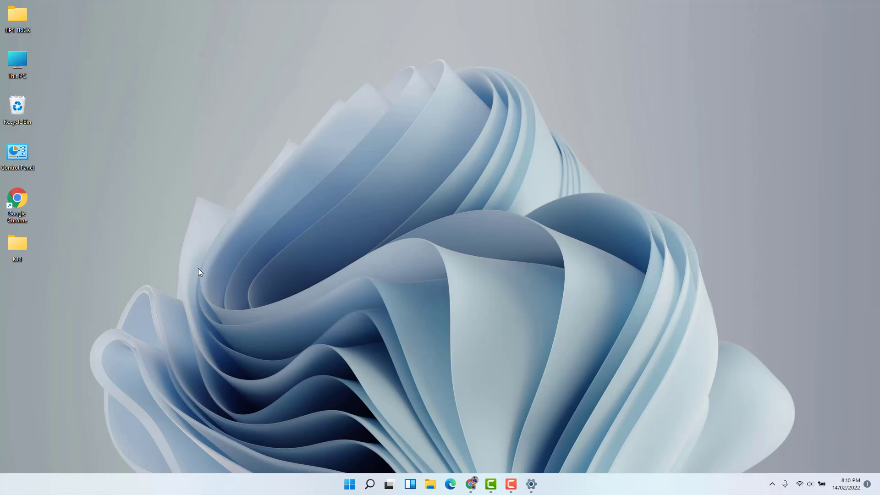
{"action": "mouse_move", "coordinate": [852, 297]}
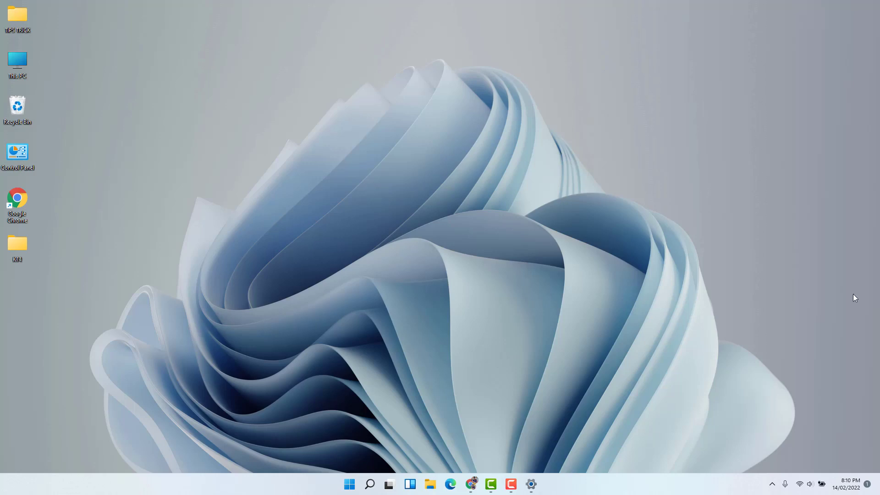
{"action": "mouse_move", "coordinate": [49, 90]}
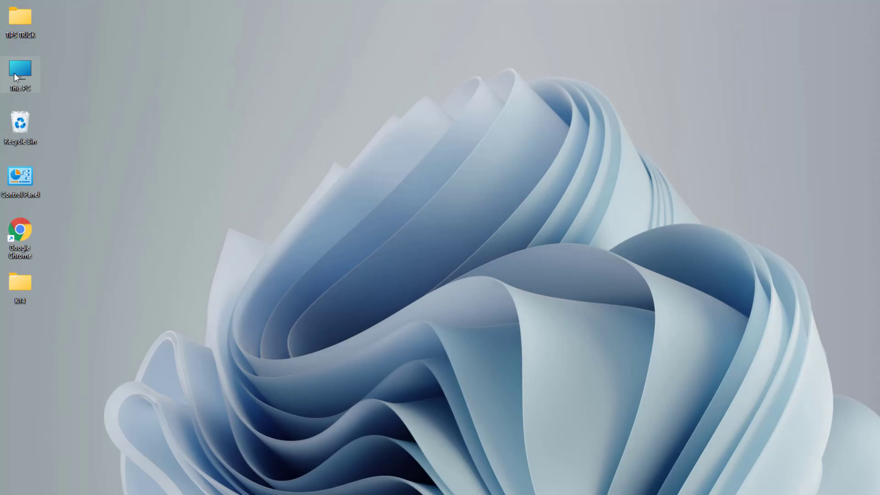
Navigate through This PC and OS (C:) into C:\Windows\Web.
{"action": "double_click", "coordinate": [20, 68]}
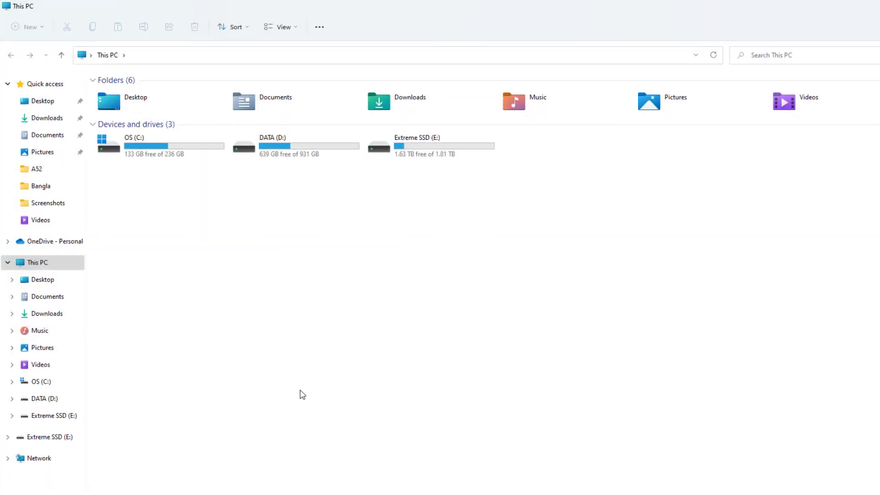
{"action": "mouse_move", "coordinate": [148, 154]}
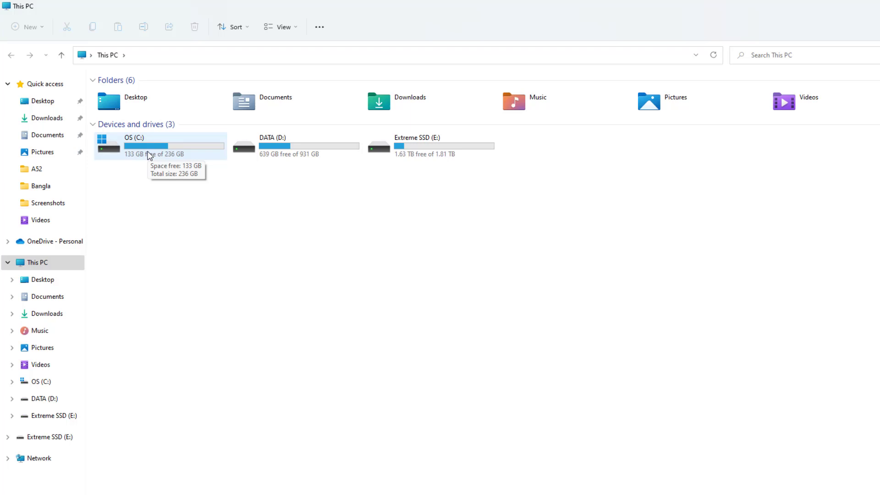
{"action": "double_click", "coordinate": [133, 138]}
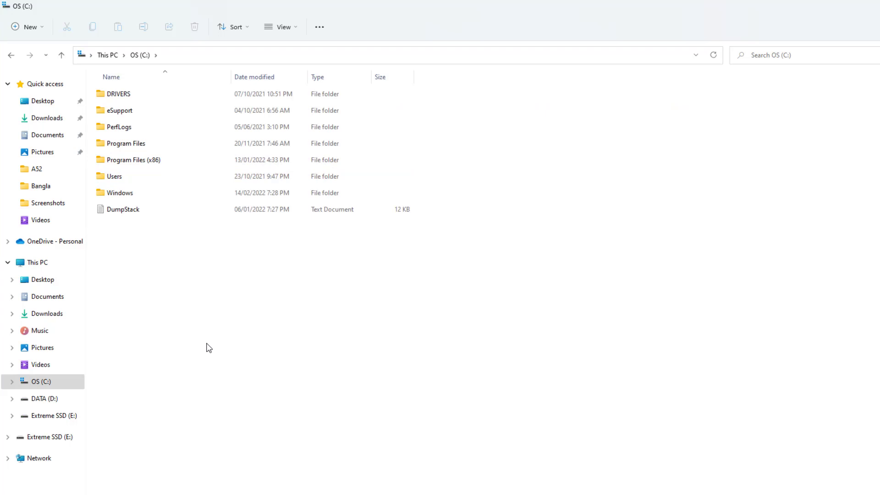
{"action": "left_click", "coordinate": [121, 193]}
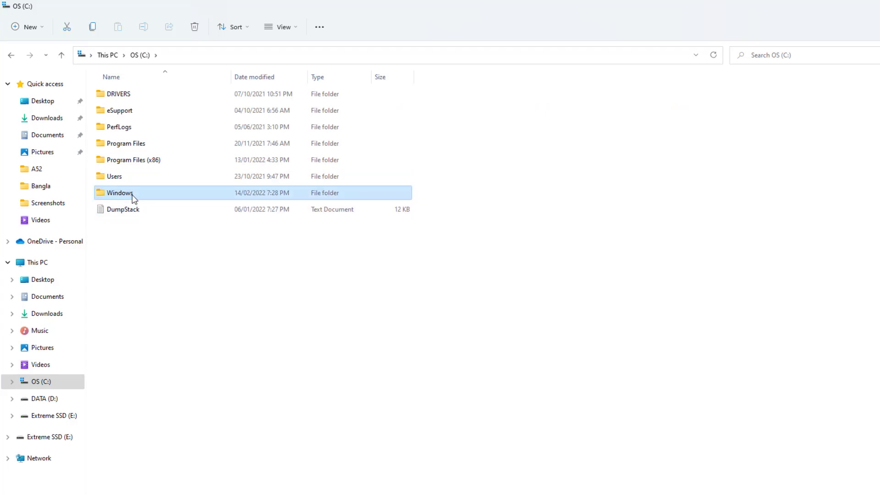
{"action": "double_click", "coordinate": [119, 192]}
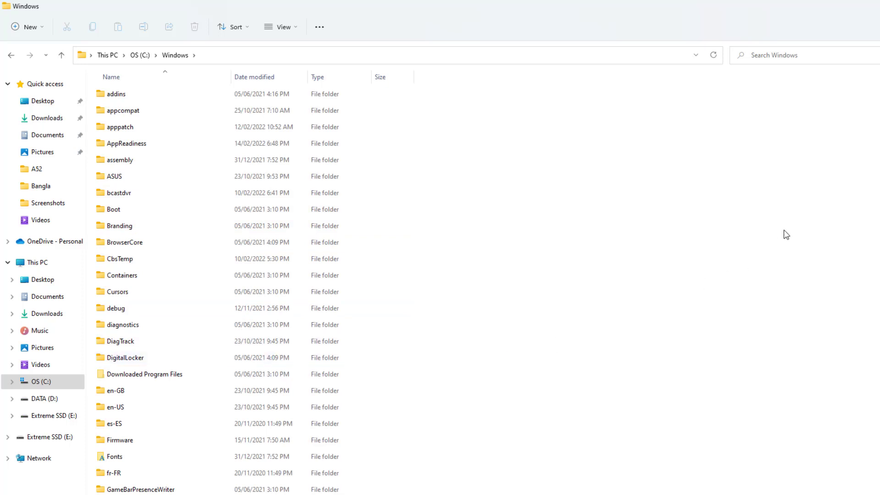
{"action": "mouse_move", "coordinate": [792, 230]}
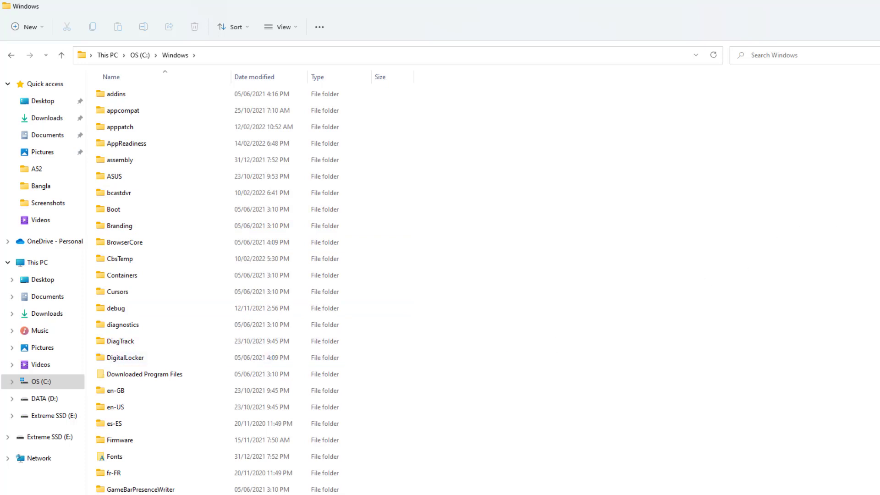
{"action": "scroll", "scroll_direction": "down", "scroll_amount": 3}
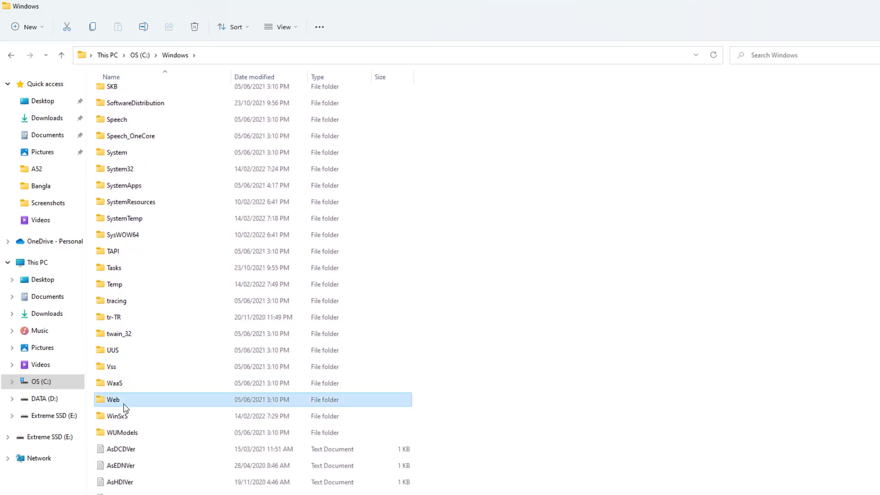
{"action": "double_click", "coordinate": [113, 399]}
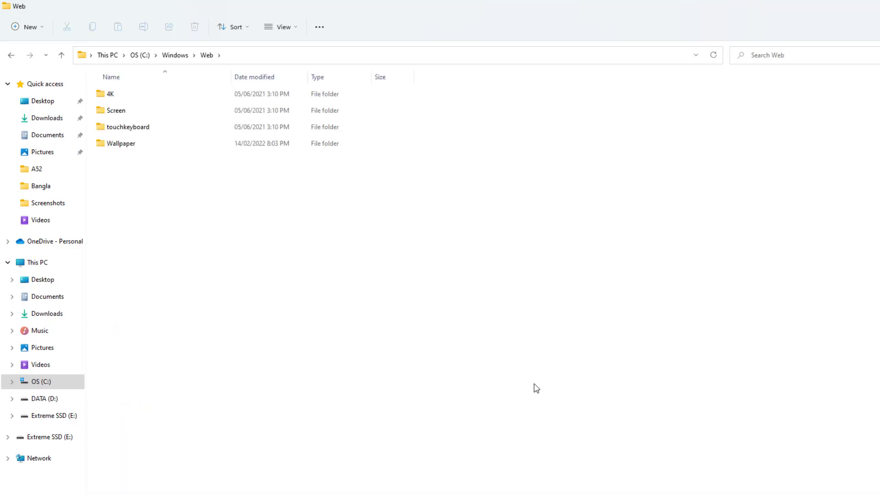
{"action": "mouse_move", "coordinate": [133, 215]}
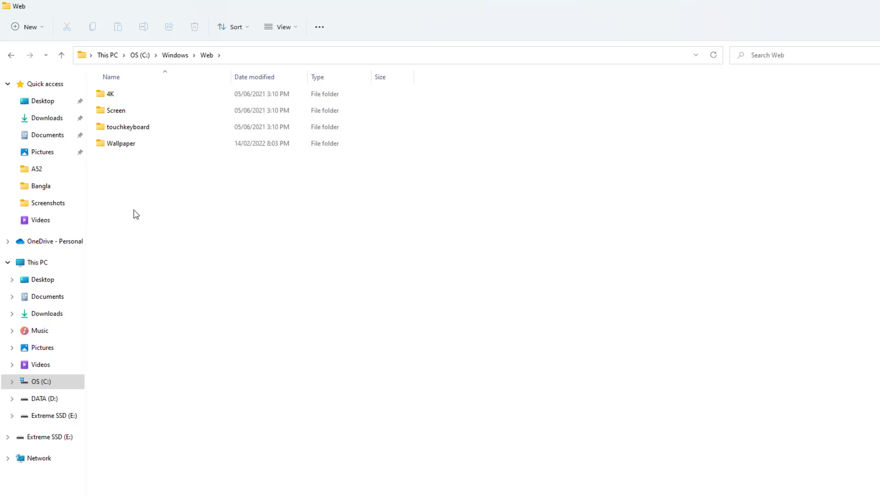
Select all five theme folders in the Wallpaper folder and copy them.
{"action": "double_click", "coordinate": [121, 143]}
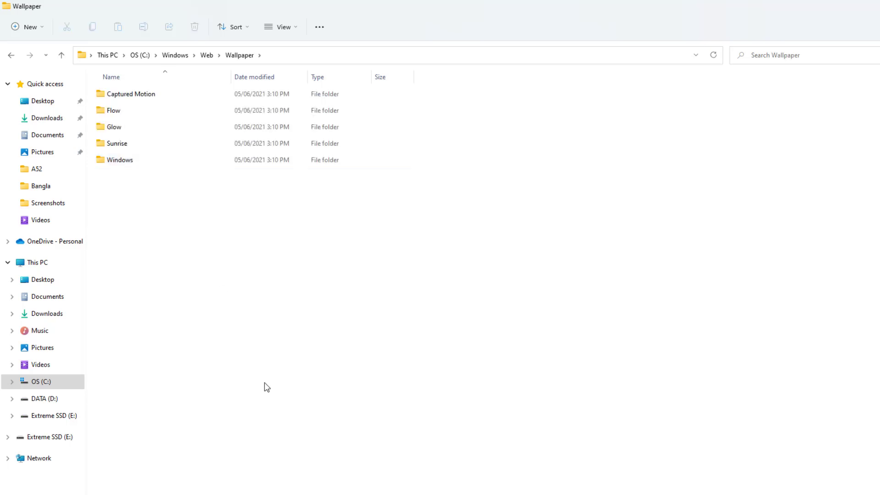
{"action": "mouse_move", "coordinate": [268, 395]}
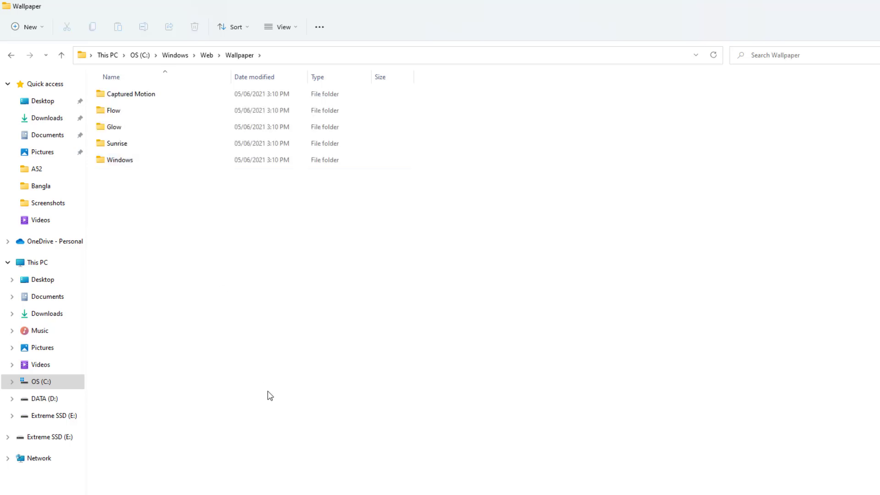
{"action": "left_click", "coordinate": [132, 94]}
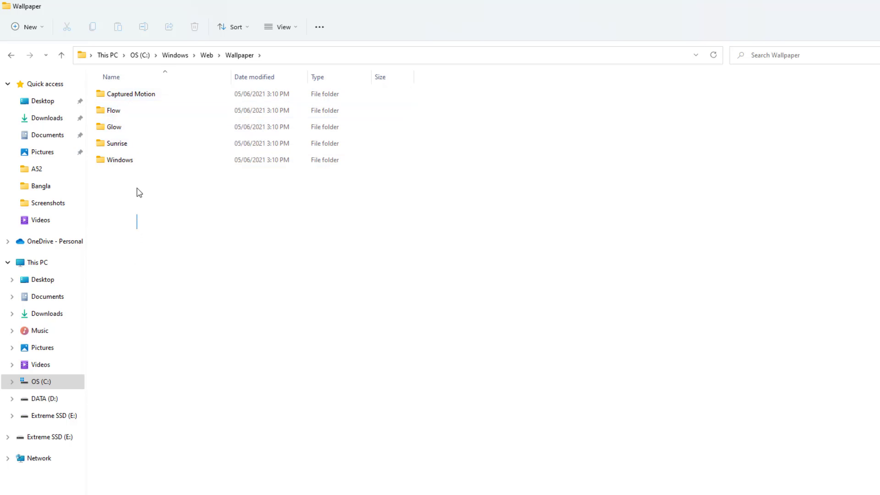
{"action": "key", "text": "Ctrl+a"}
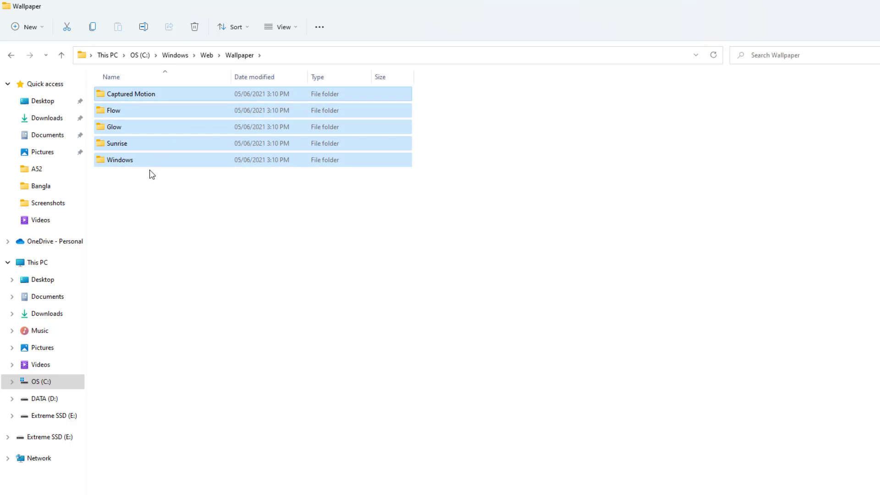
{"action": "mouse_move", "coordinate": [170, 139]}
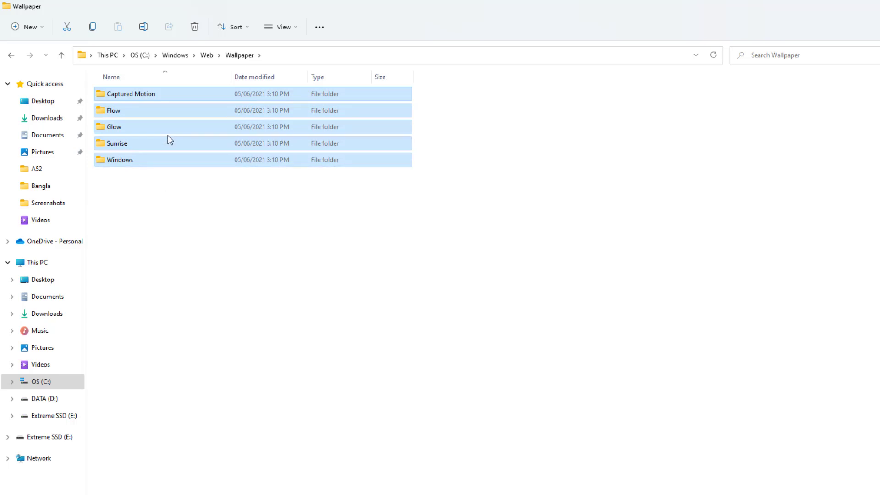
{"action": "right_click", "coordinate": [170, 139]}
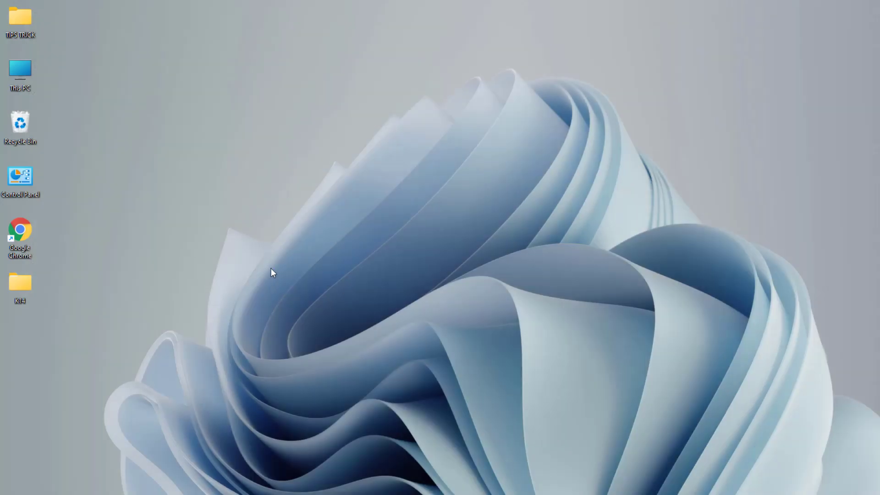
Create a new desktop folder and name it Wallpa.
{"action": "right_click", "coordinate": [273, 274]}
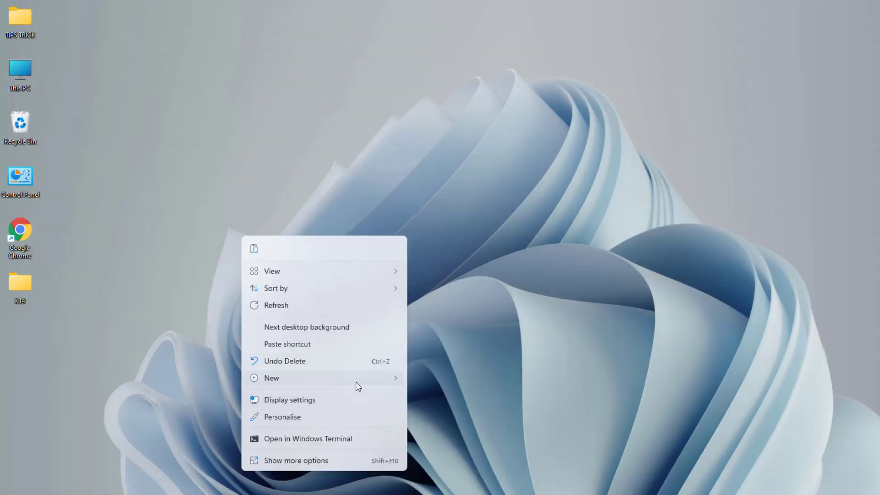
{"action": "left_click", "coordinate": [271, 377]}
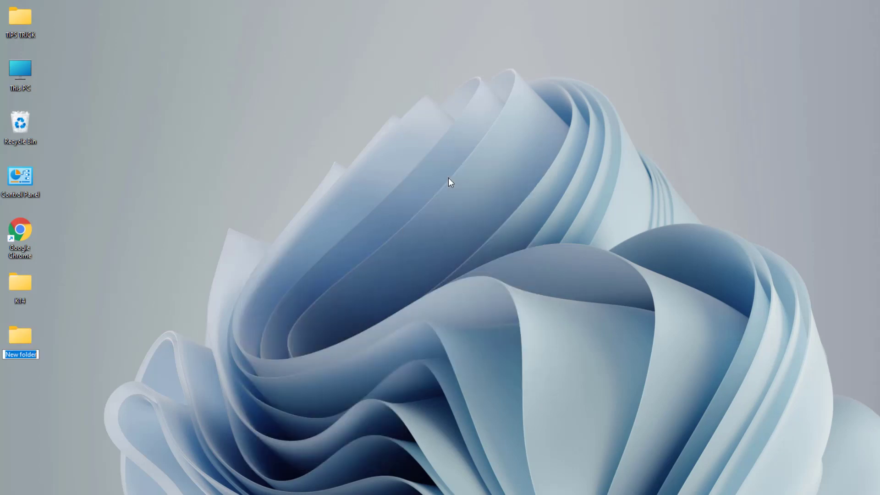
{"action": "type", "text": "We"}
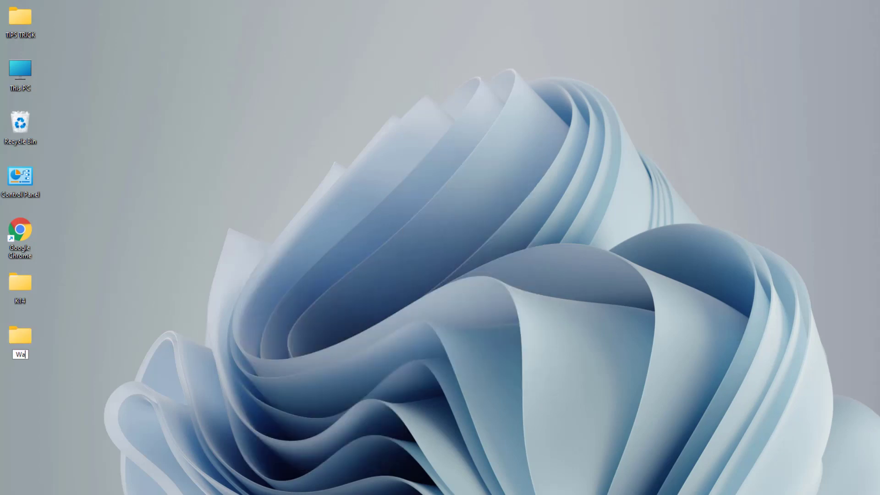
{"action": "type", "text": "llpa"}
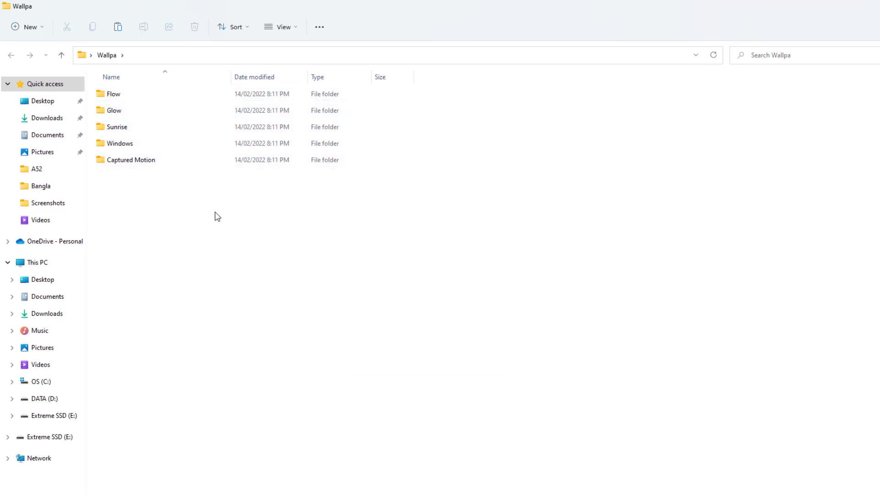
{"action": "mouse_move", "coordinate": [223, 316]}
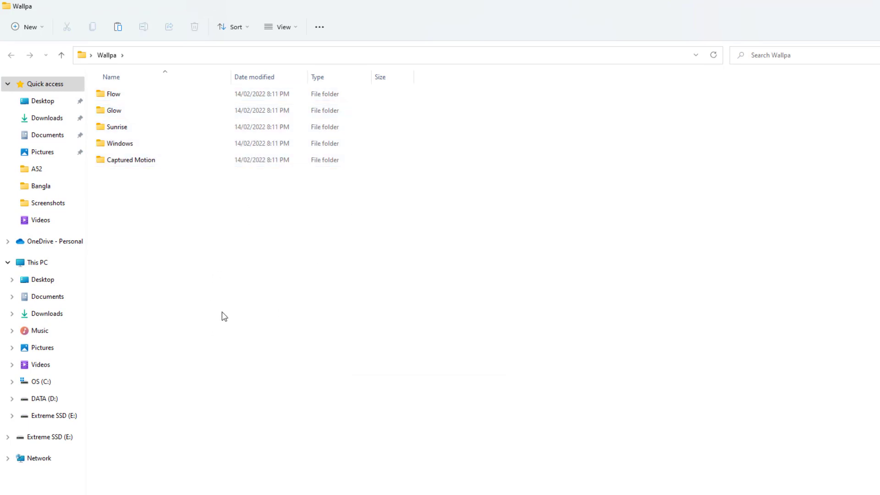
{"action": "left_click", "coordinate": [113, 93]}
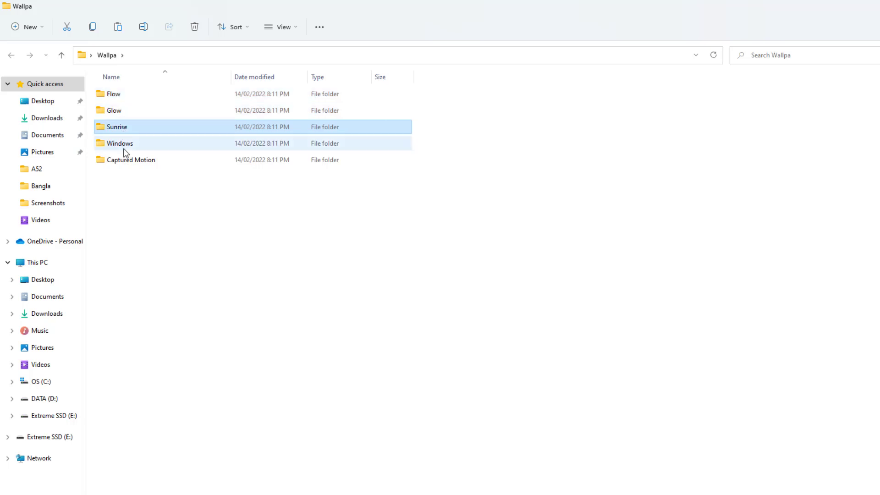
{"action": "left_click", "coordinate": [131, 159]}
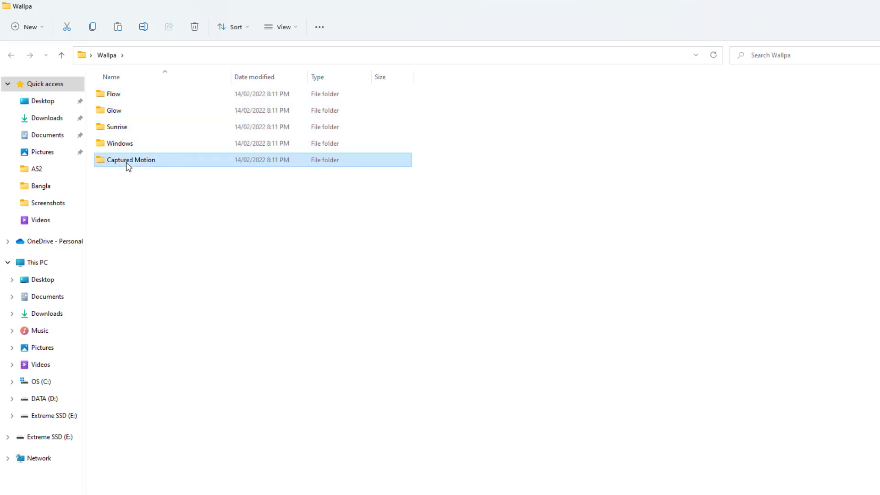
{"action": "left_click", "coordinate": [114, 94]}
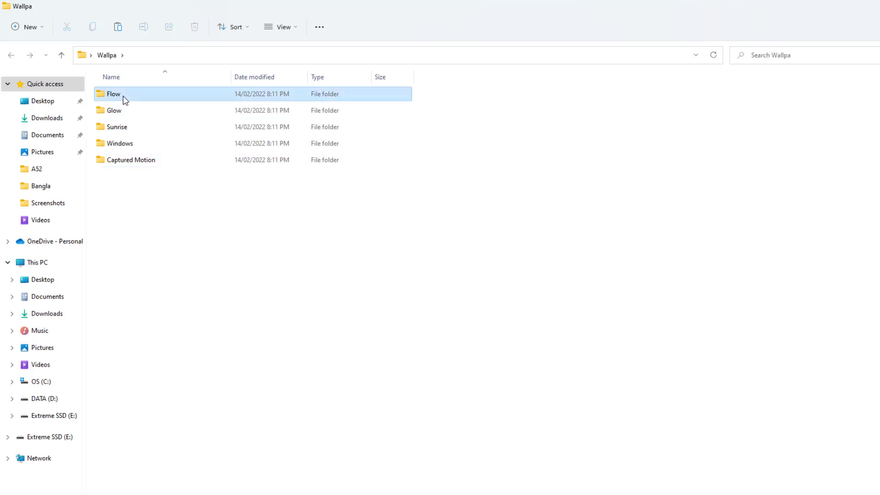
{"action": "double_click", "coordinate": [113, 94]}
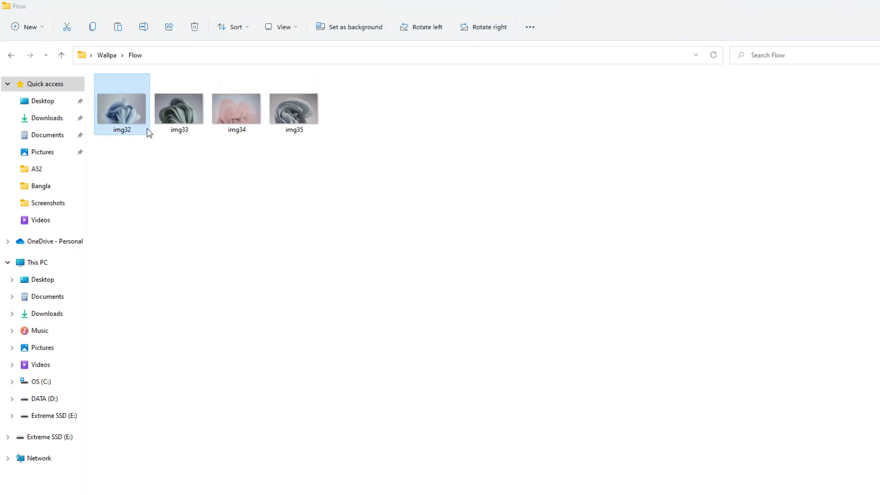
{"action": "double_click", "coordinate": [121, 103]}
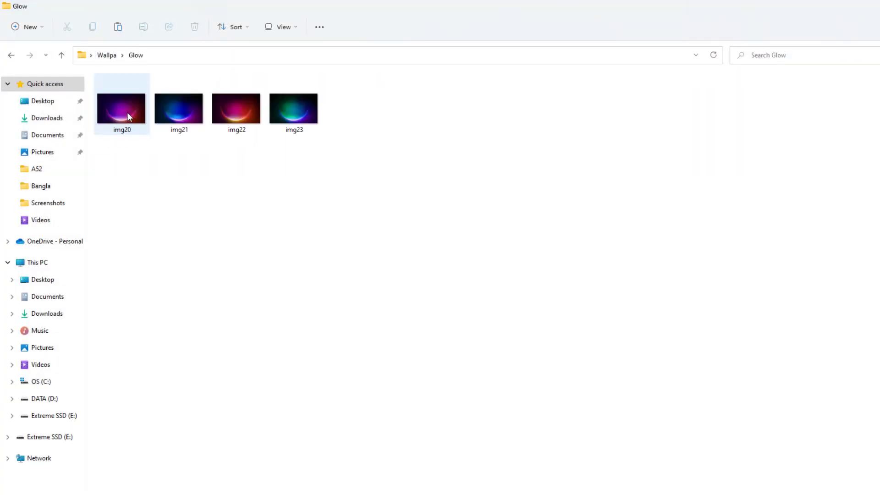
{"action": "left_click", "coordinate": [121, 108]}
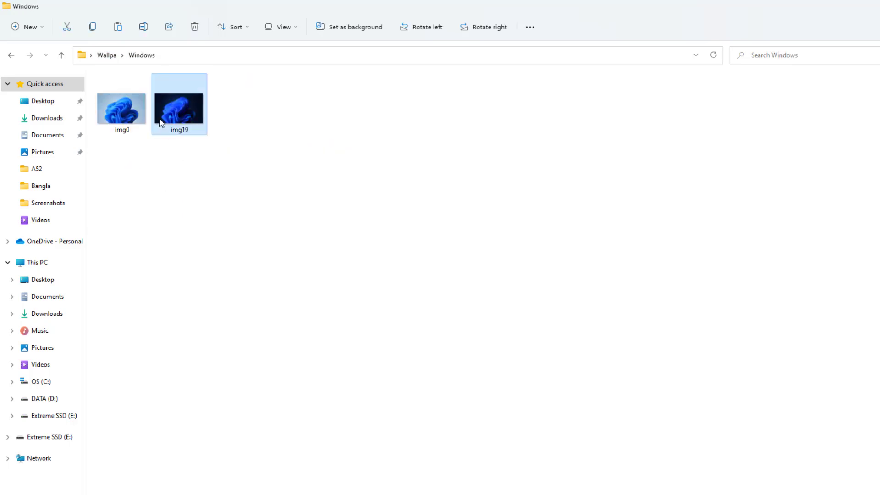
{"action": "double_click", "coordinate": [178, 106]}
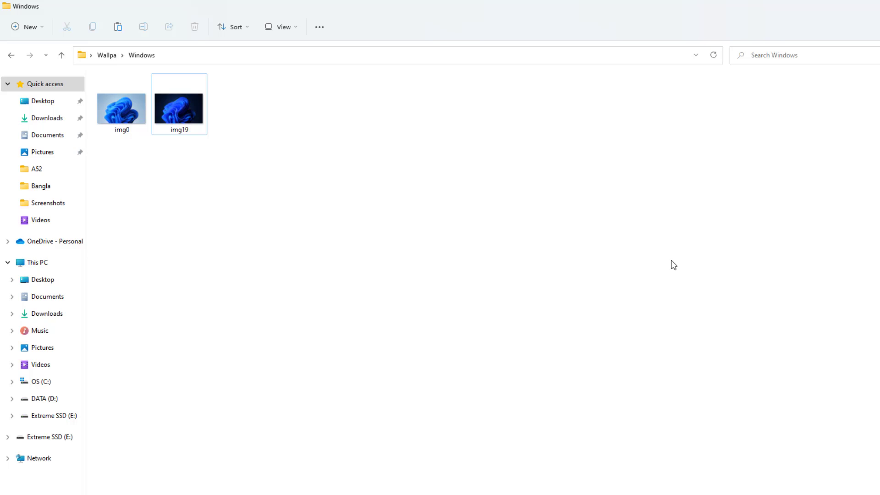
{"action": "left_click", "coordinate": [107, 55]}
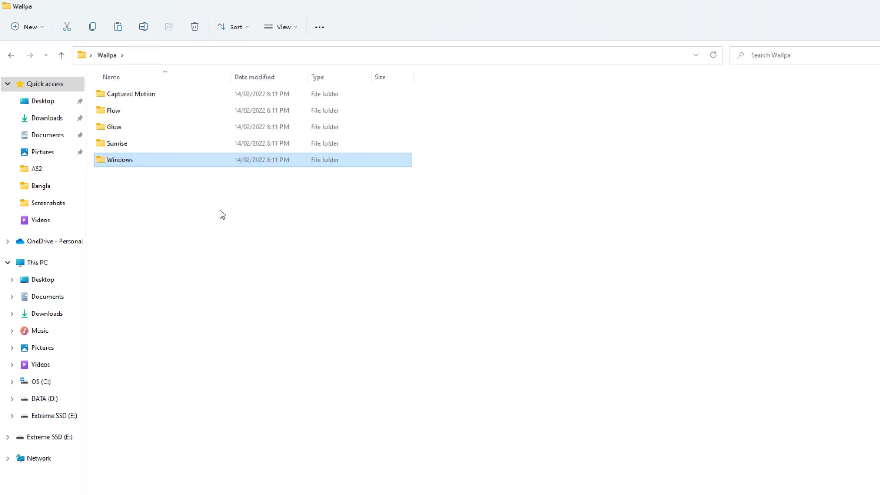
{"action": "mouse_move", "coordinate": [129, 265]}
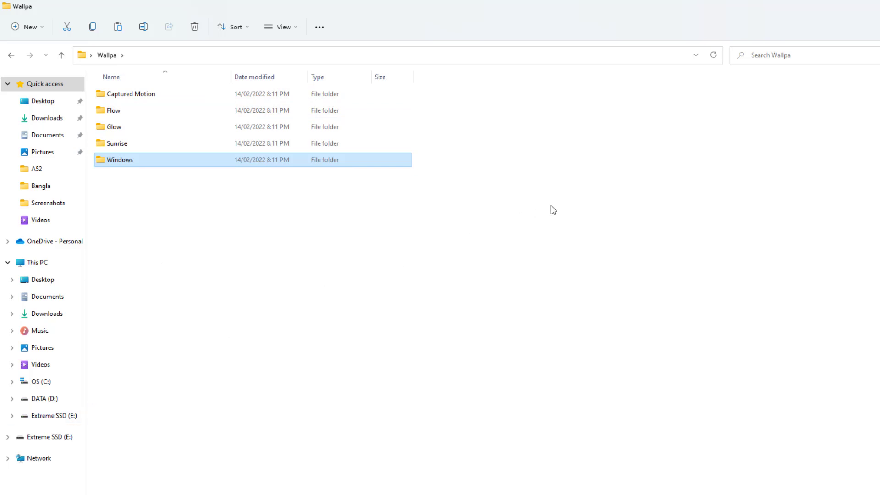
{"action": "mouse_move", "coordinate": [282, 491]}
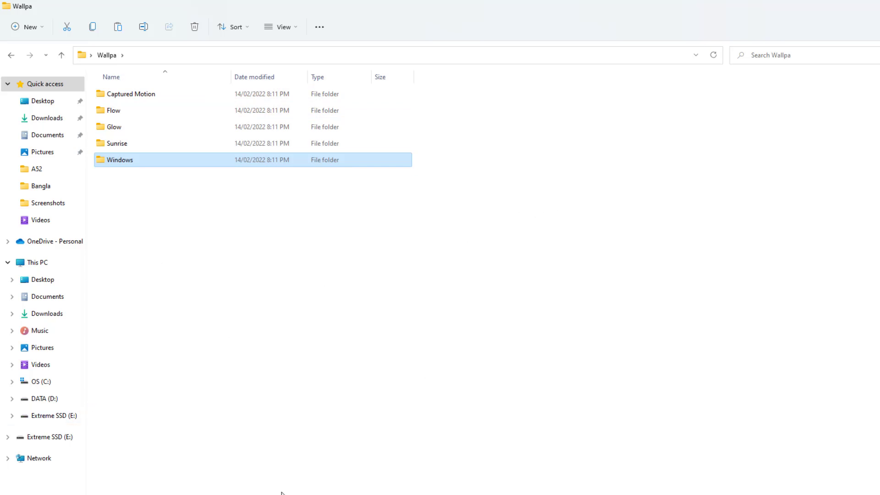
{"action": "mouse_move", "coordinate": [556, 304]}
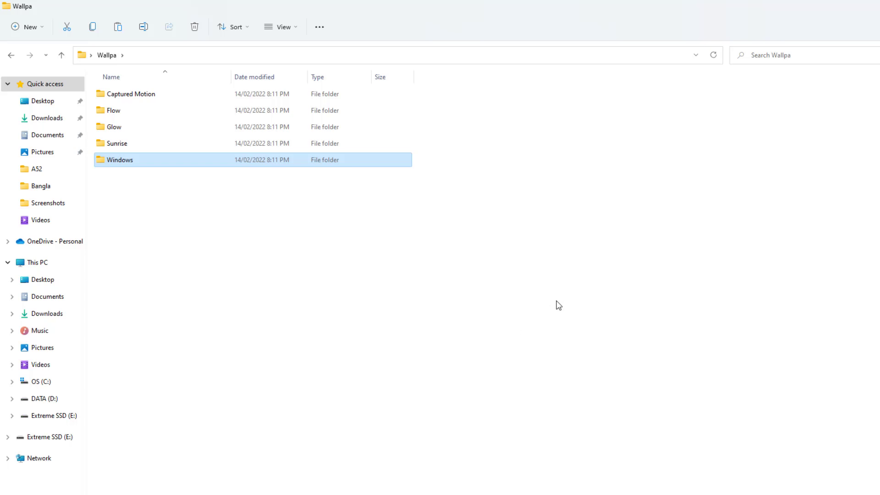